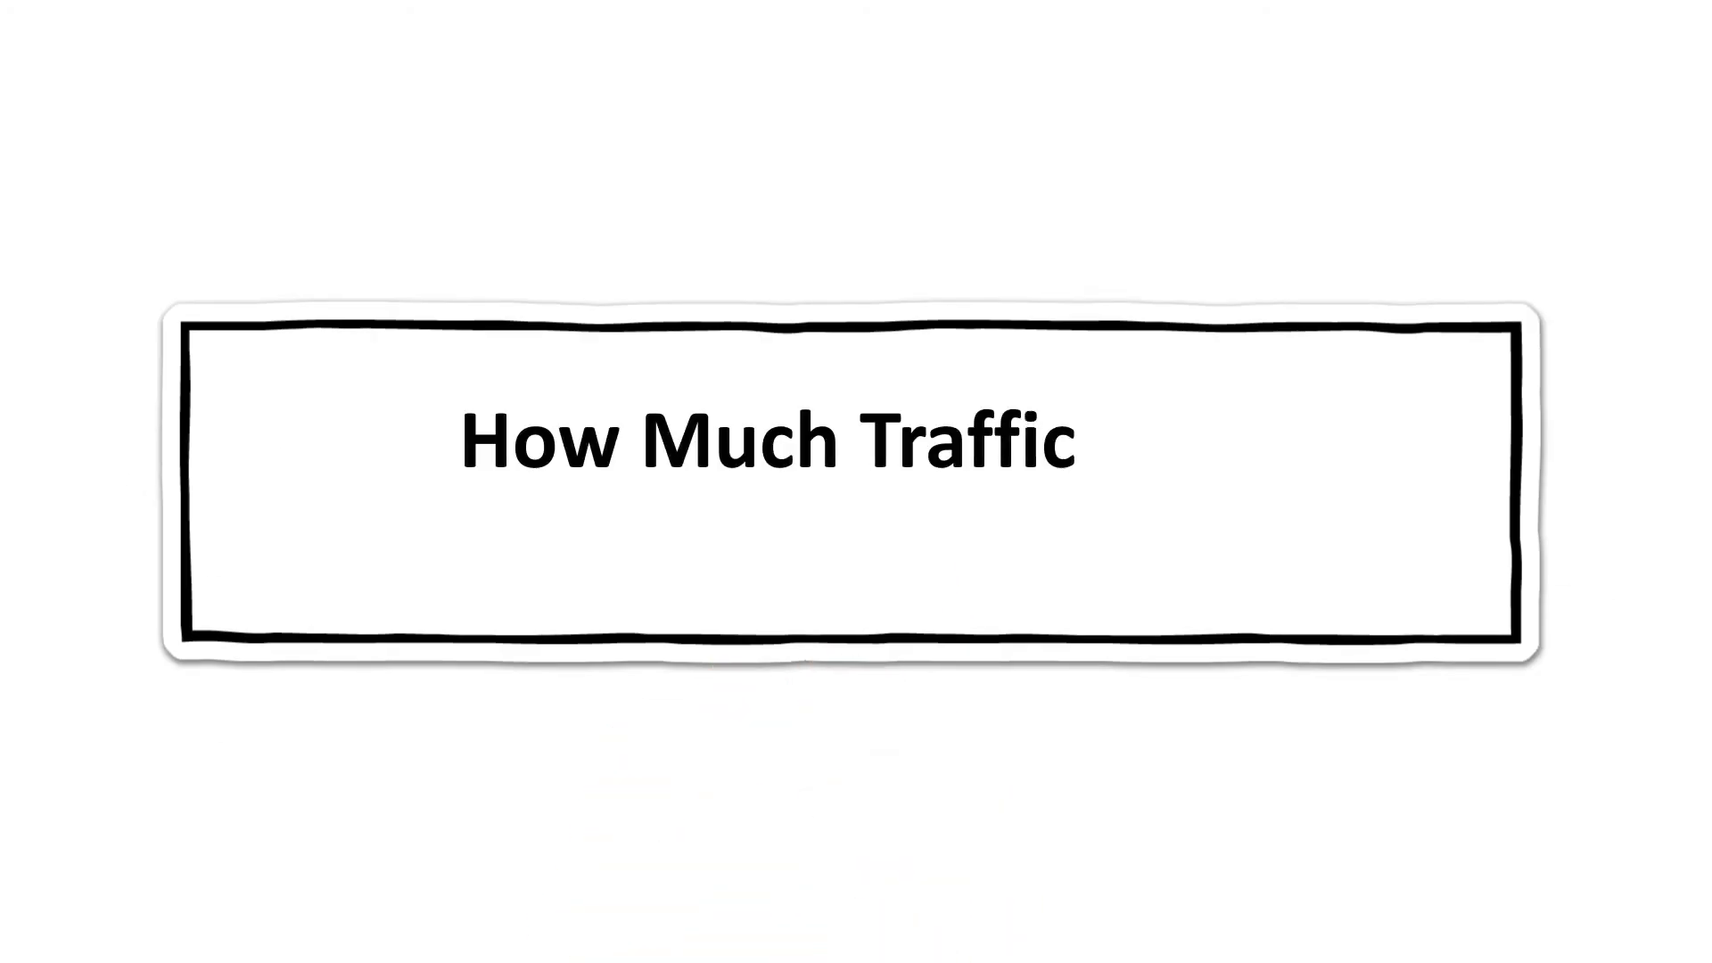
Step: Enter the title text 'Can A VPS Server Handle' and the 'hosting' line for the VPS intro slide
{"action": "type", "text": "Can A VPS Server Handle"}
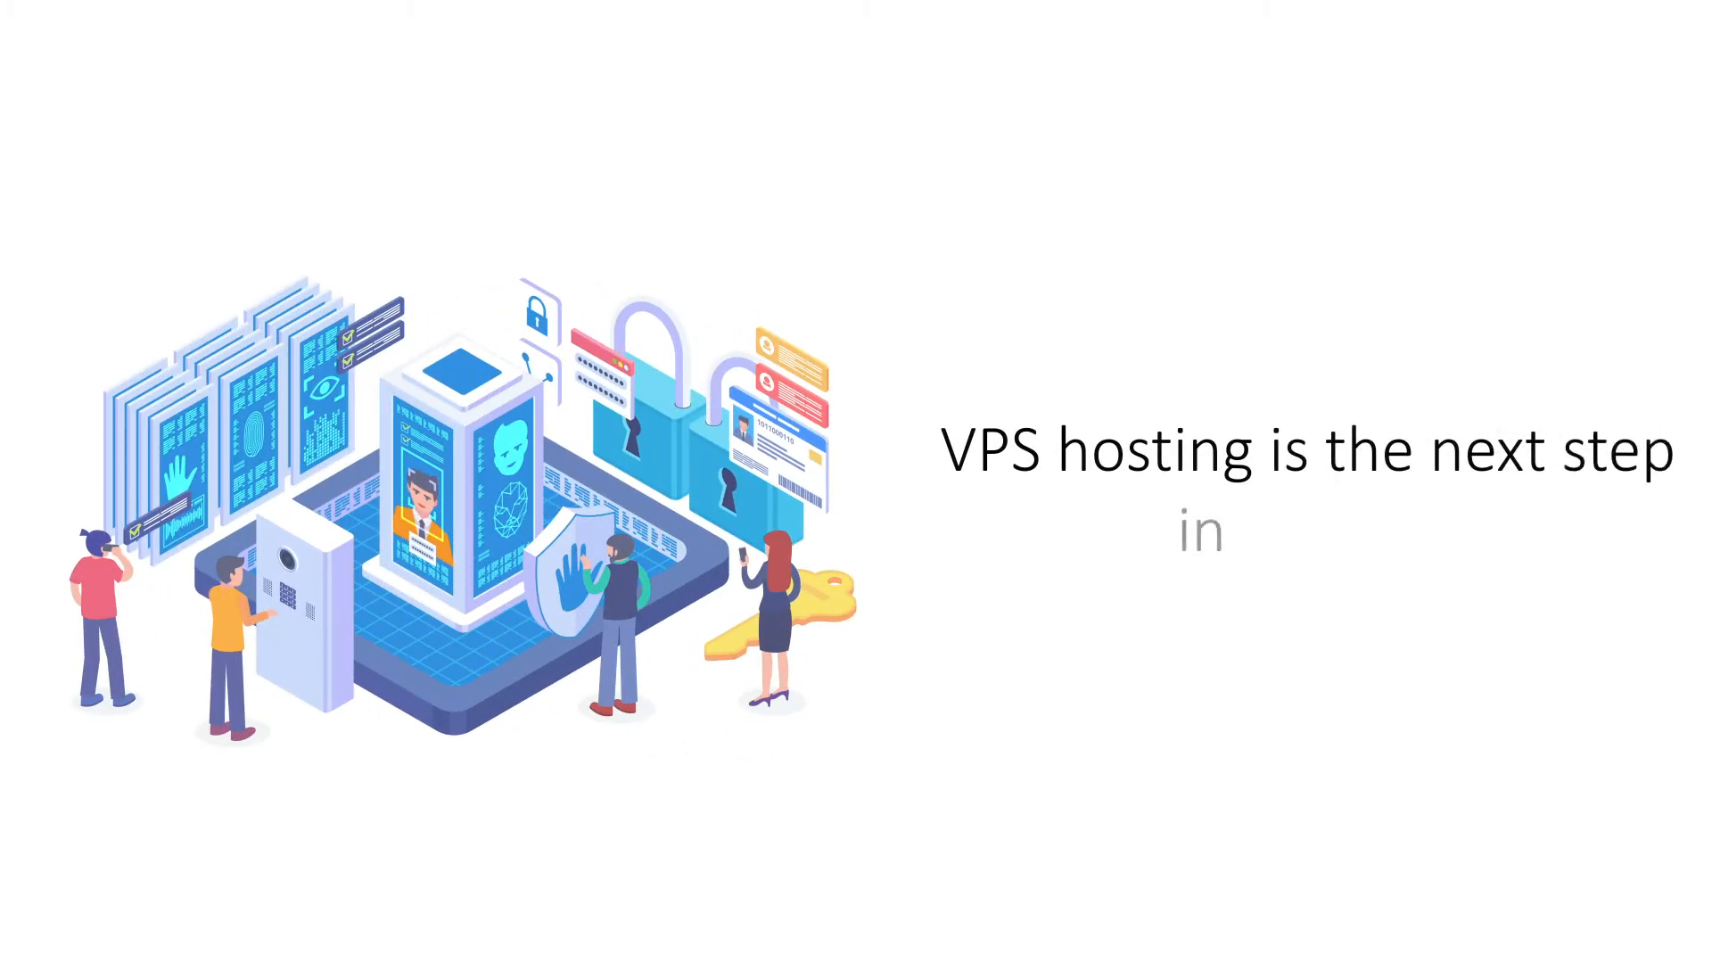
{"action": "type", "text": "hosting"}
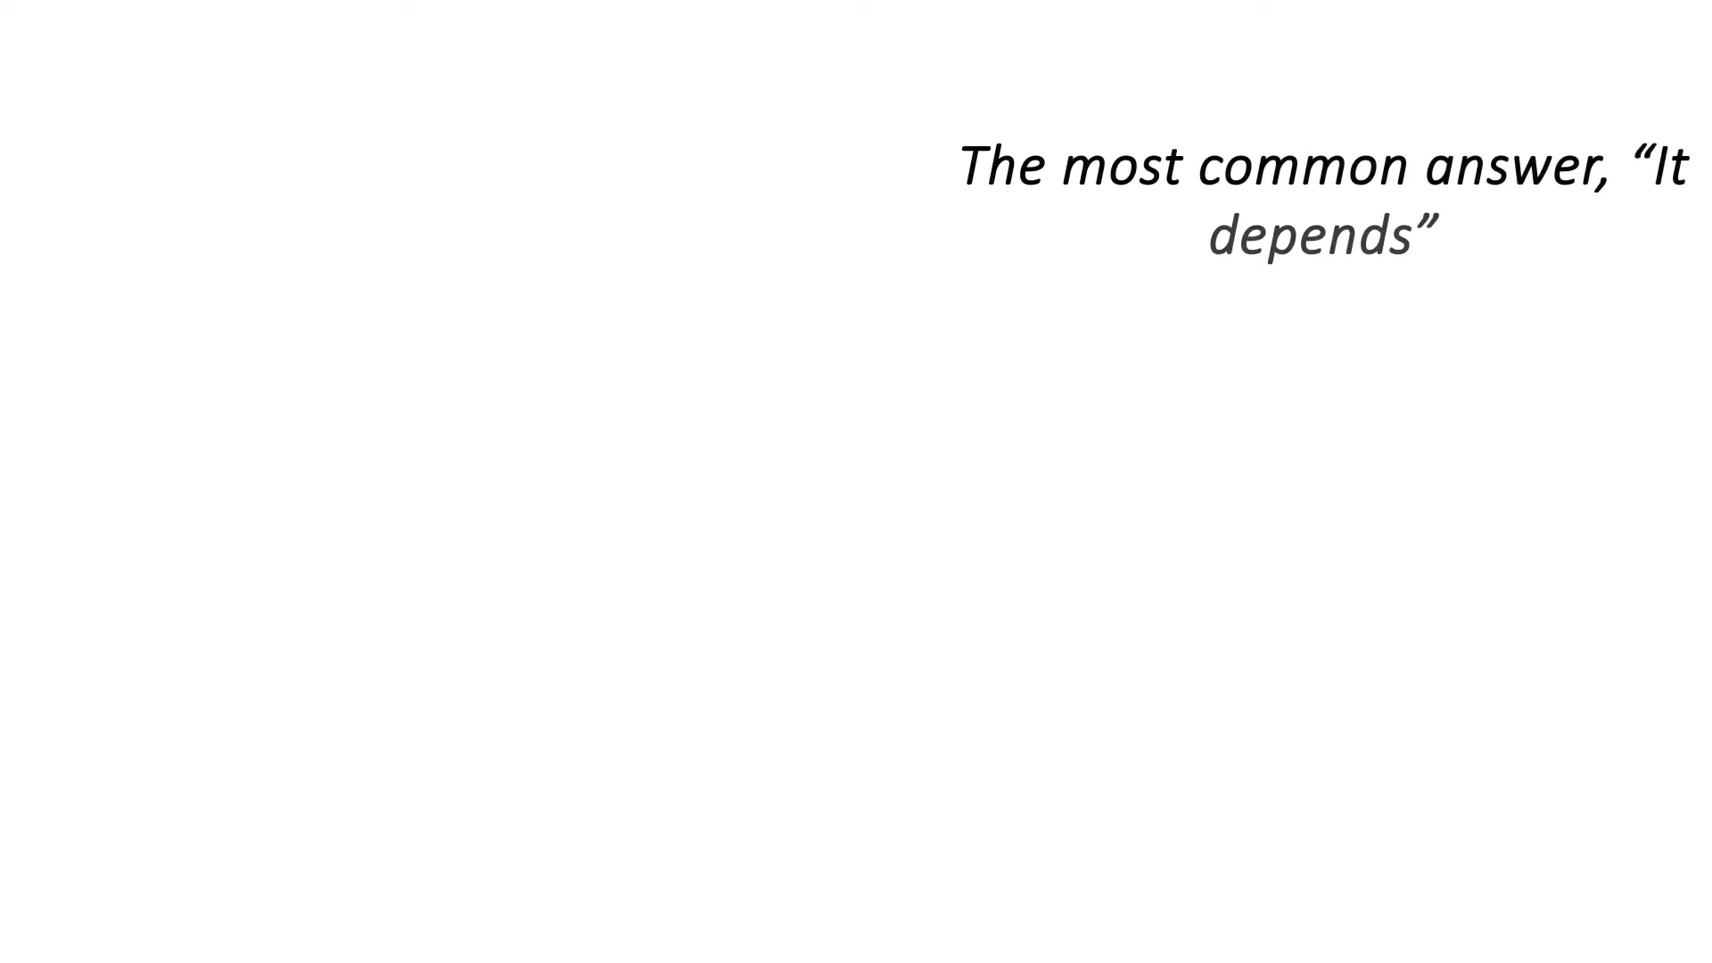
Step: Advance to the 'It depends' slide and add the 'important too' configuration note
{"action": "key", "text": "right"}
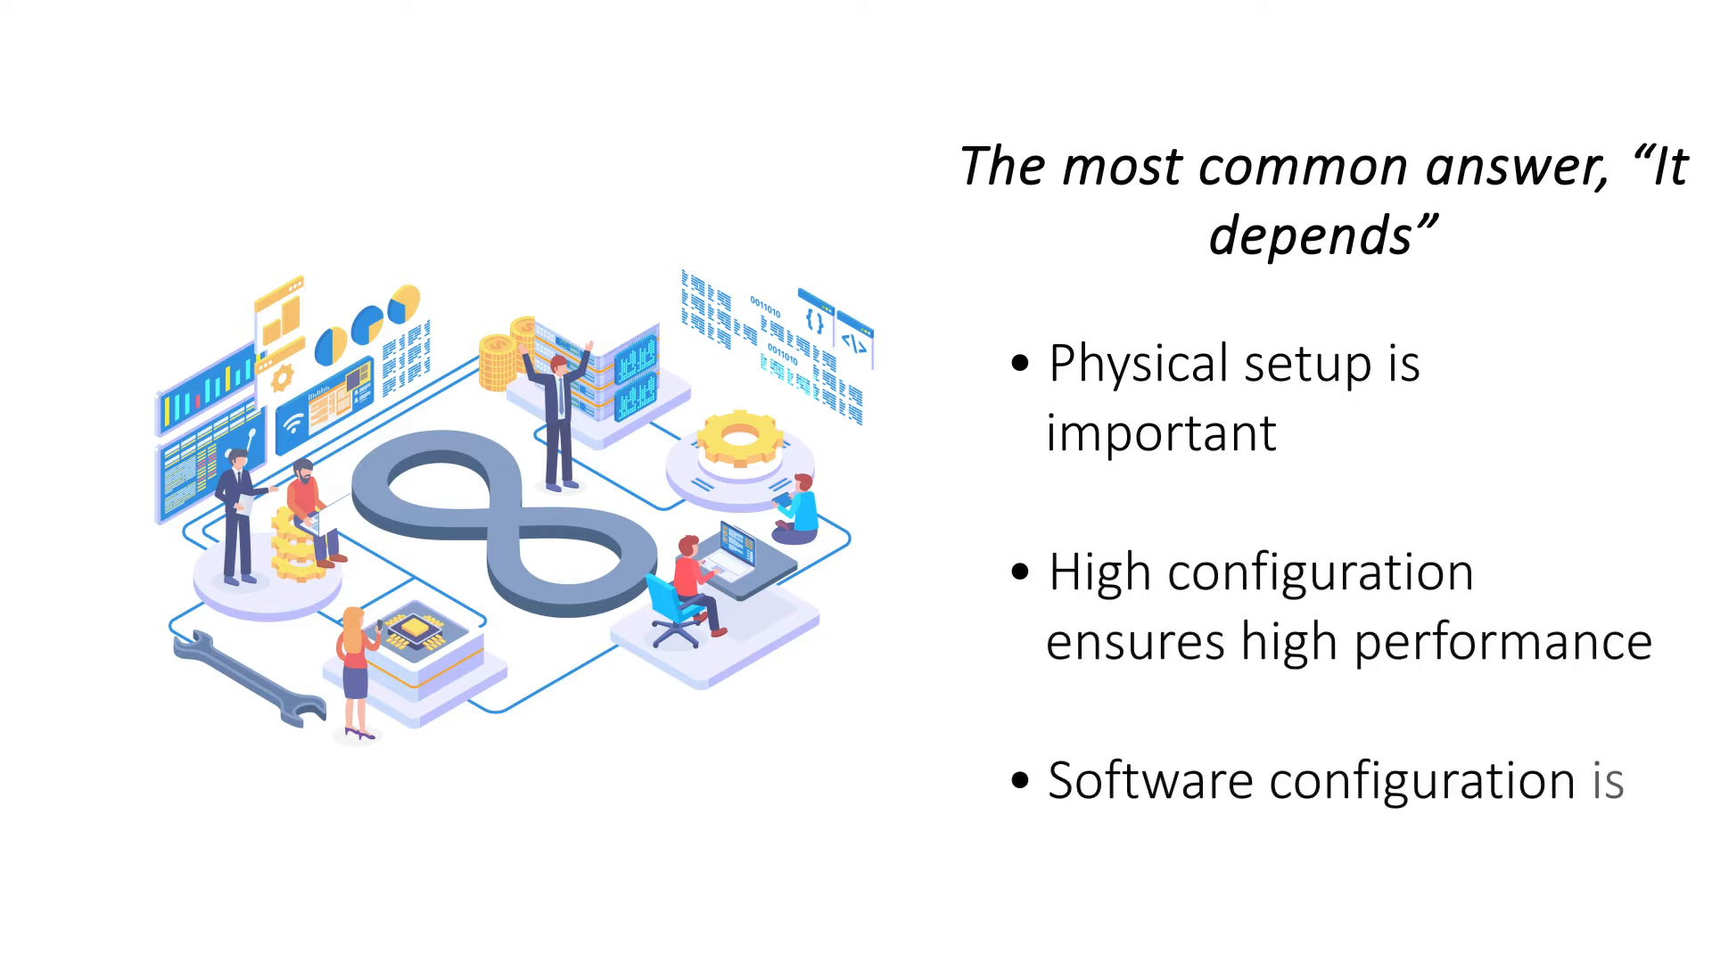
{"action": "type", "text": "important too"}
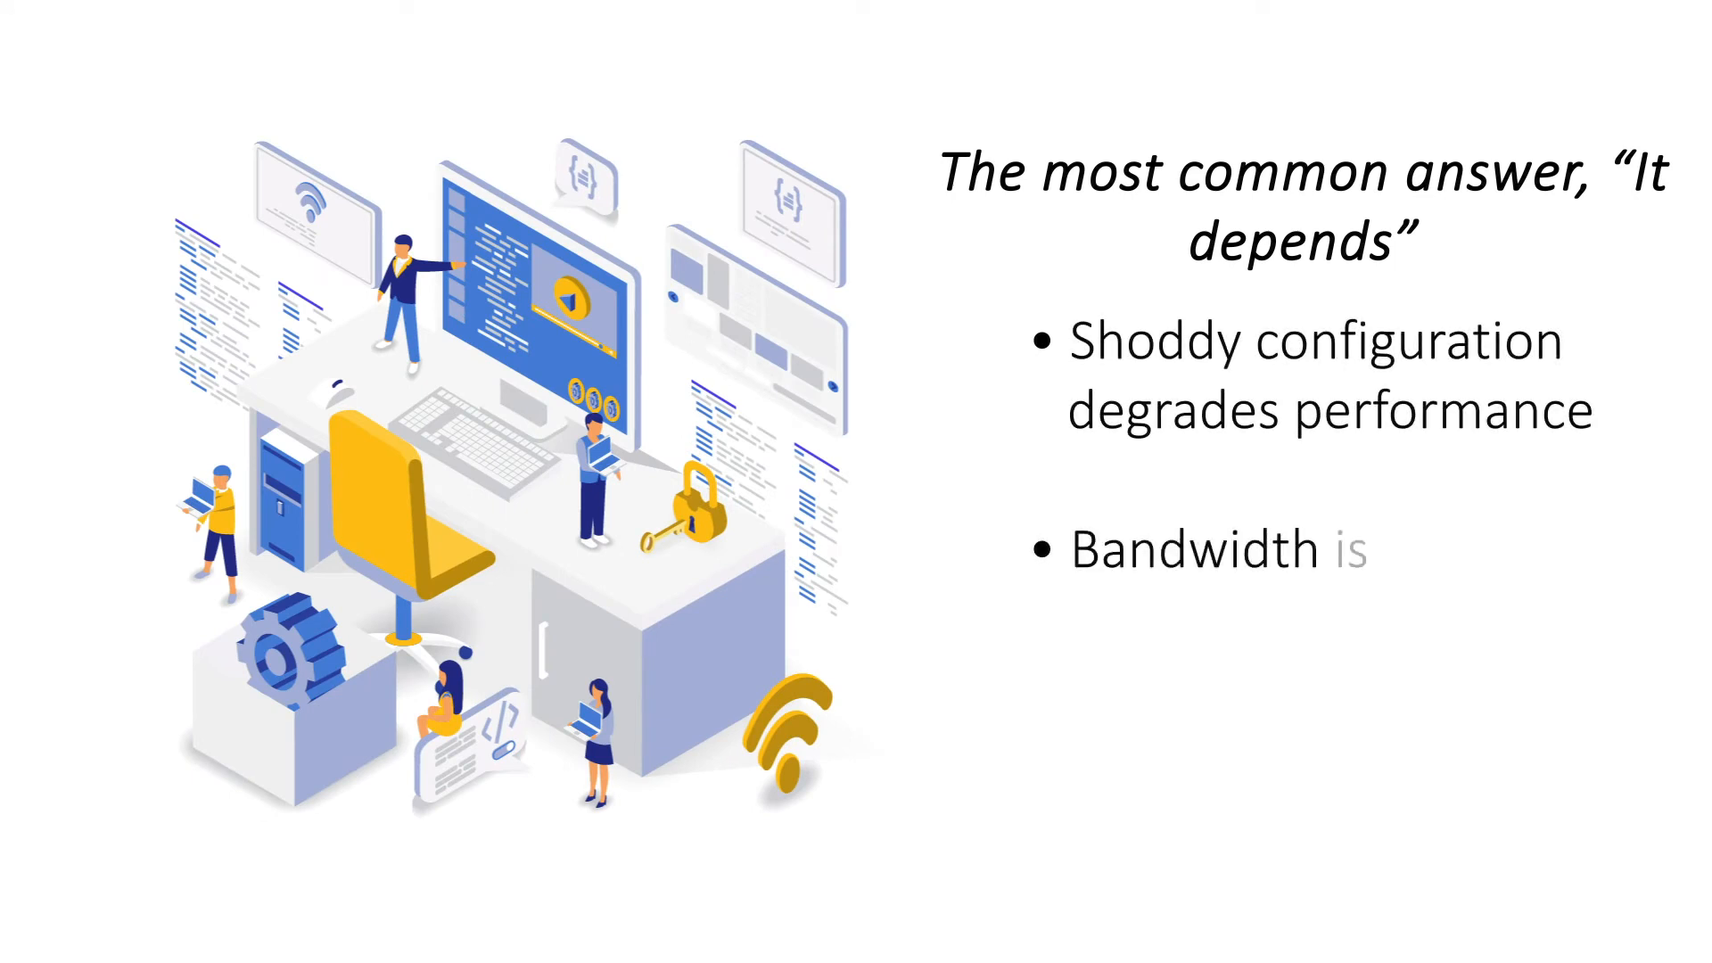
Step: Add the 'an important' and 'bandwidth equals no' bullet text, then advance to the scalability slide
{"action": "type", "text": "an important"}
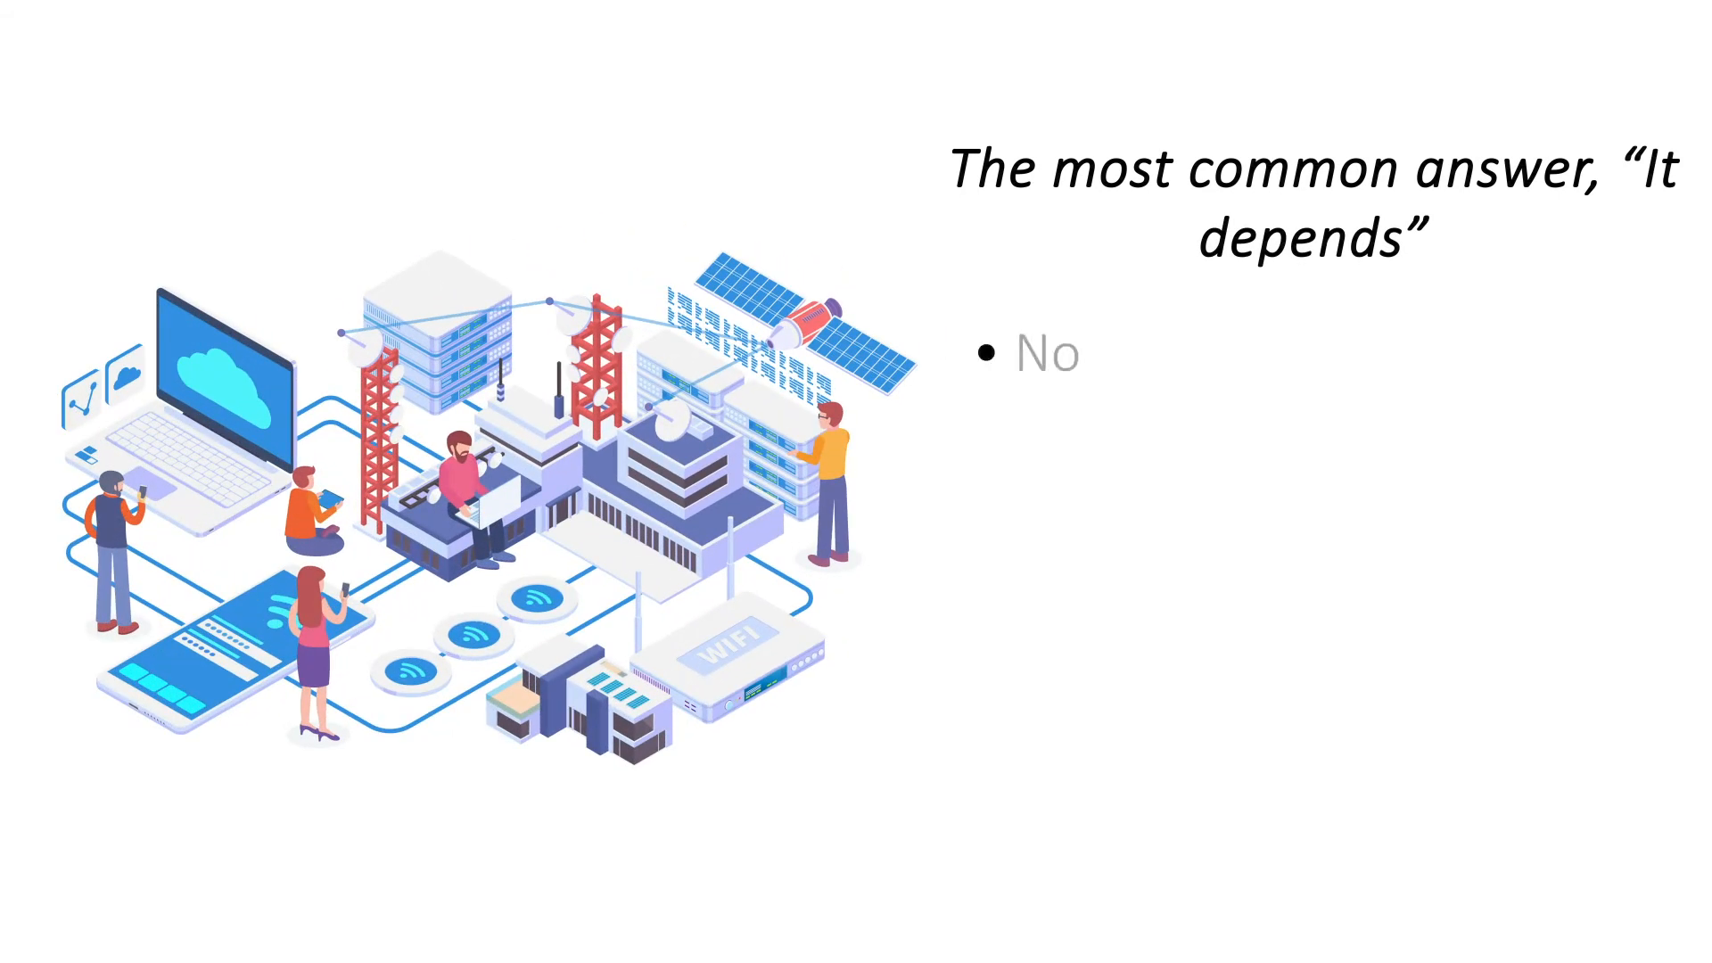
{"action": "type", "text": "bandwidth equals no"}
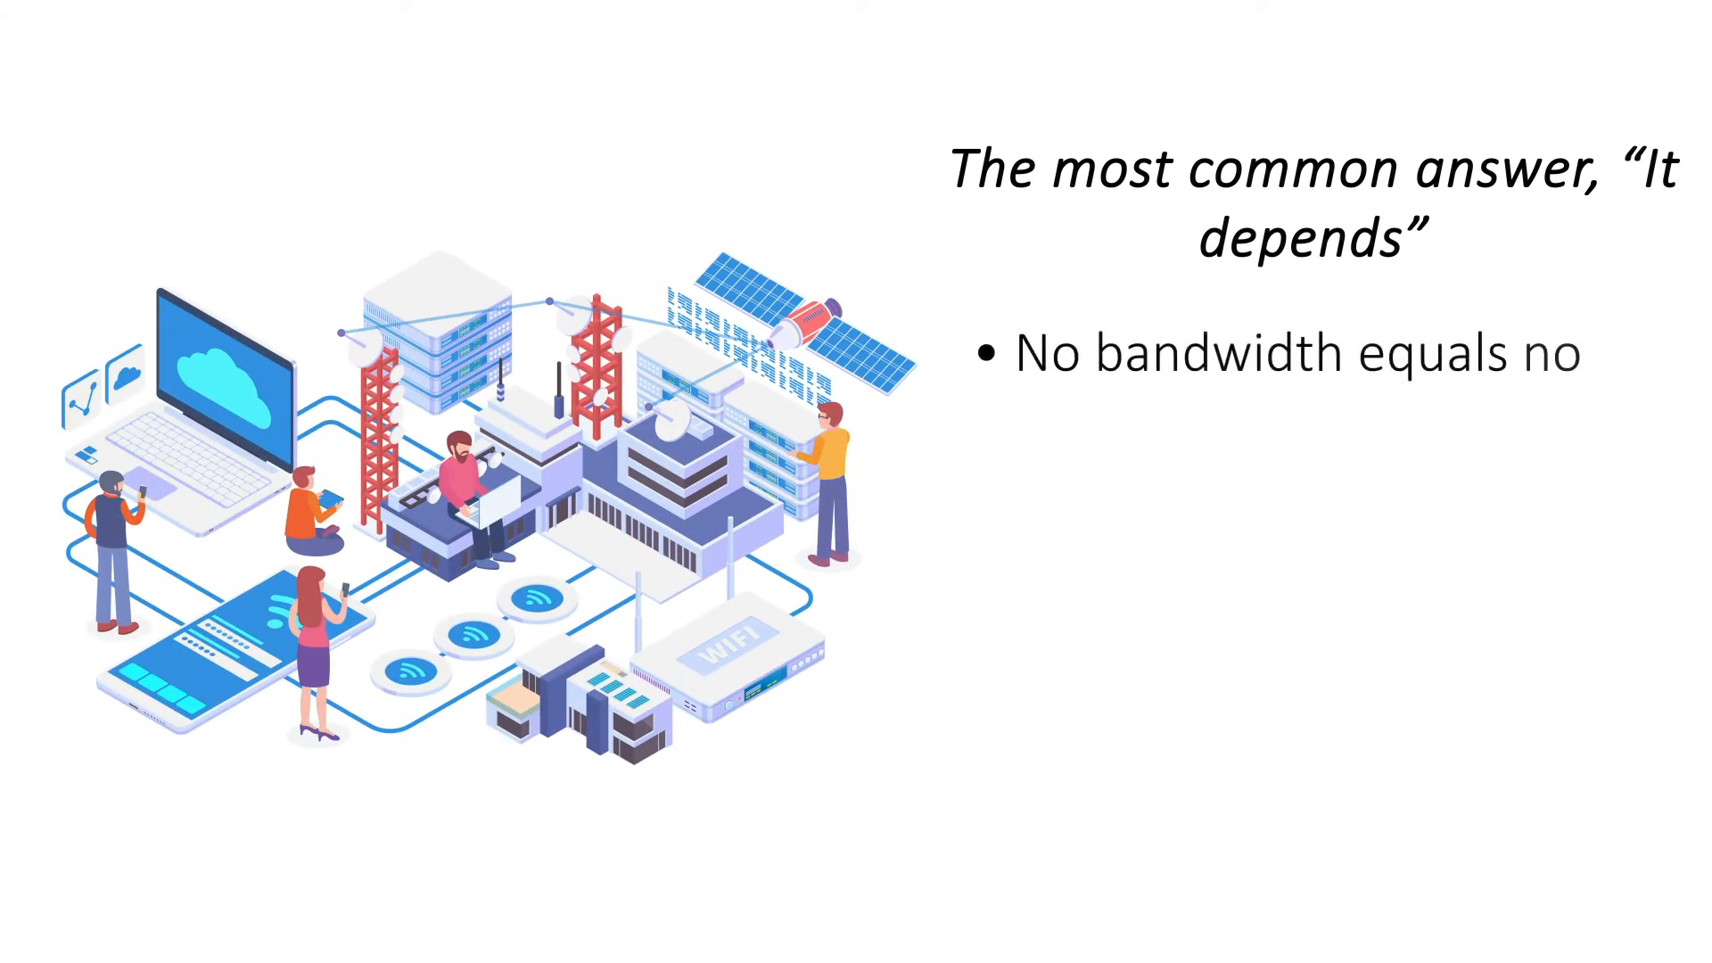
{"action": "key", "text": "right"}
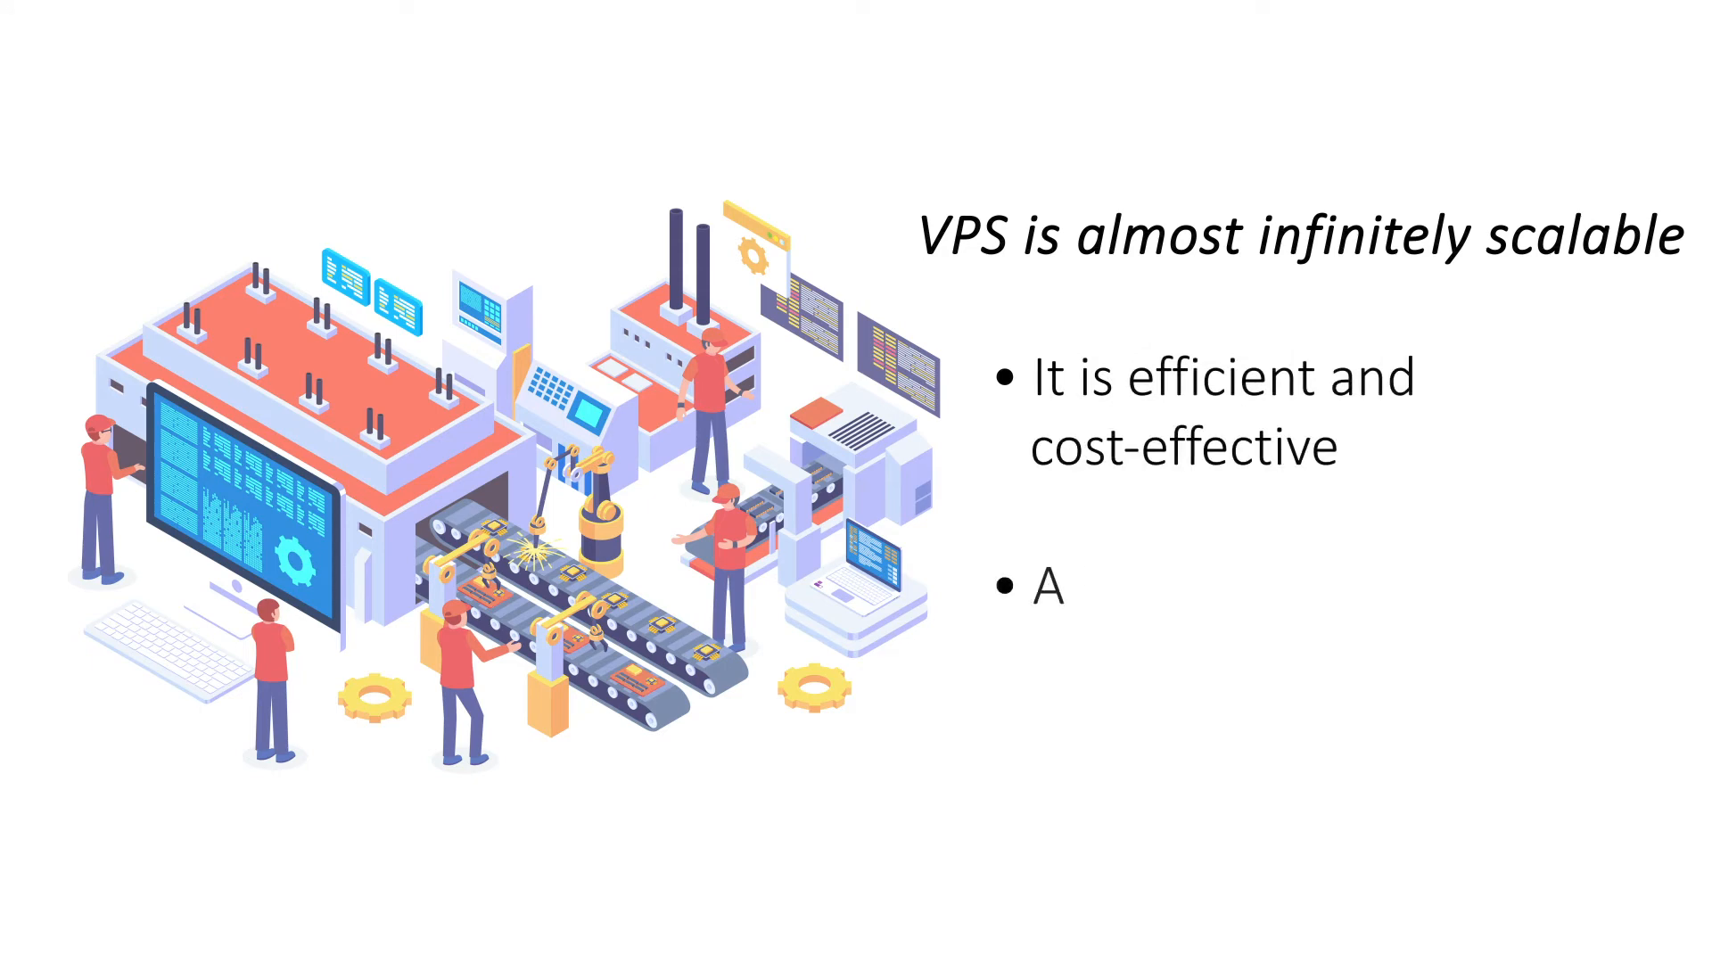
Step: Enter the bullets 'VPS scales easily and infinitely', 'is almost infinitely scalable' and 'Add resources to handle traffic'
{"action": "type", "text": "VPS scales easily and infinitely"}
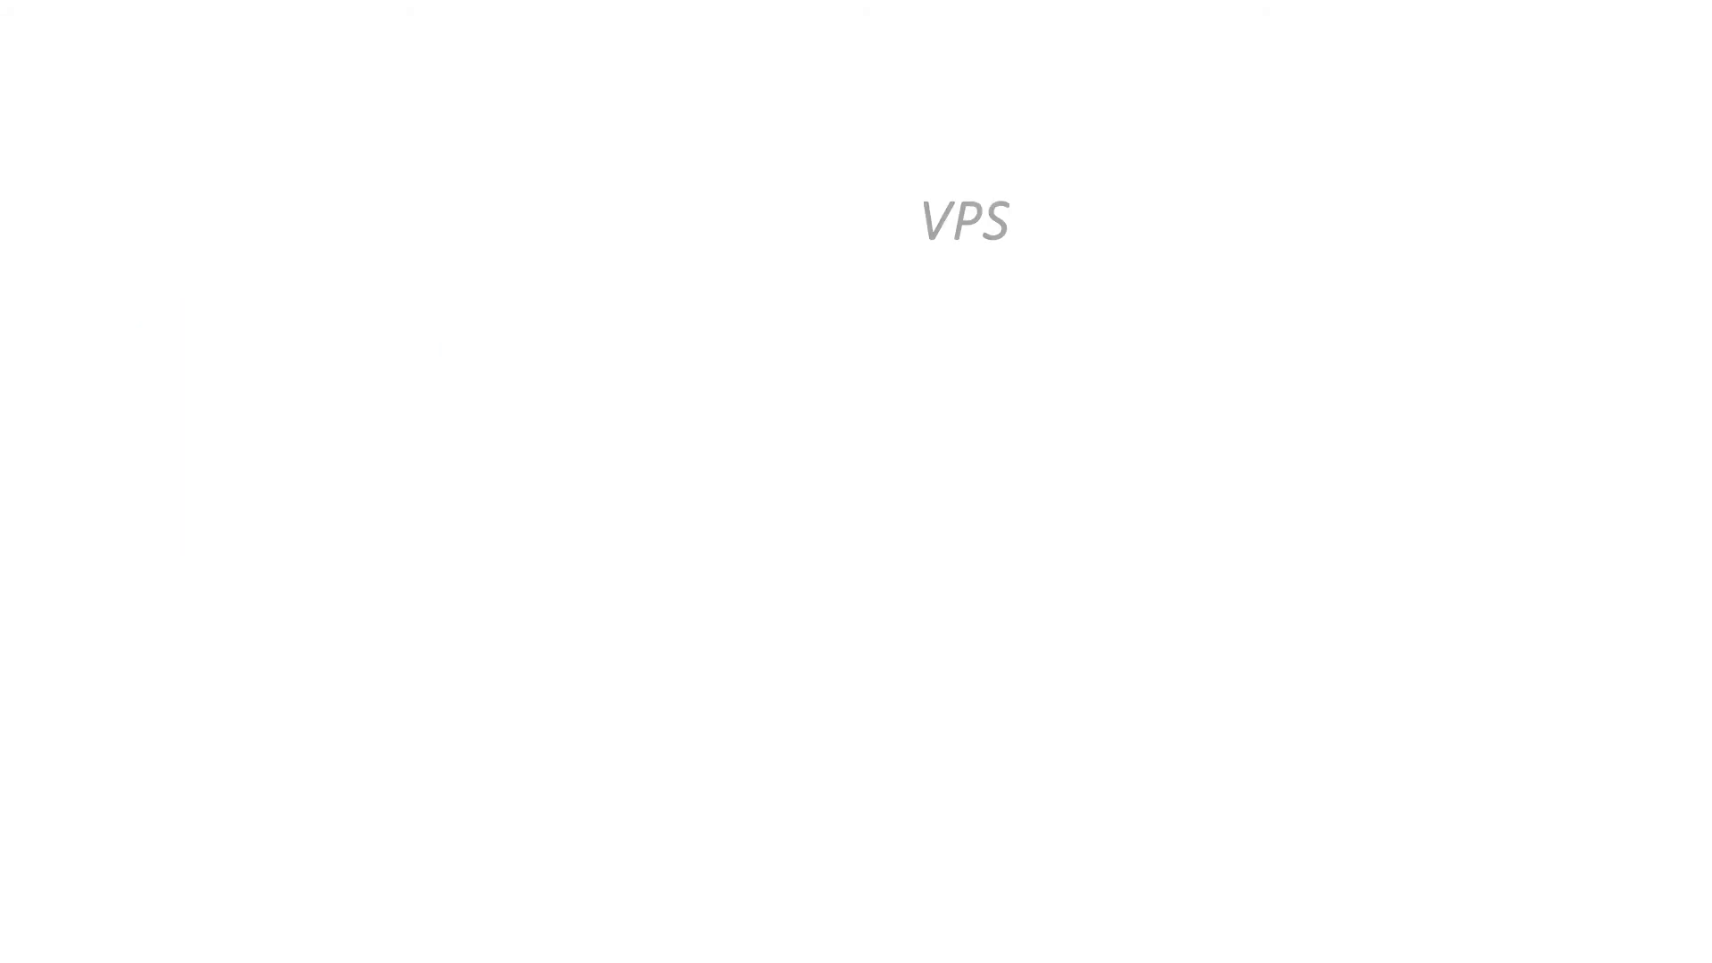
{"action": "type", "text": "is almost infinitely scalable"}
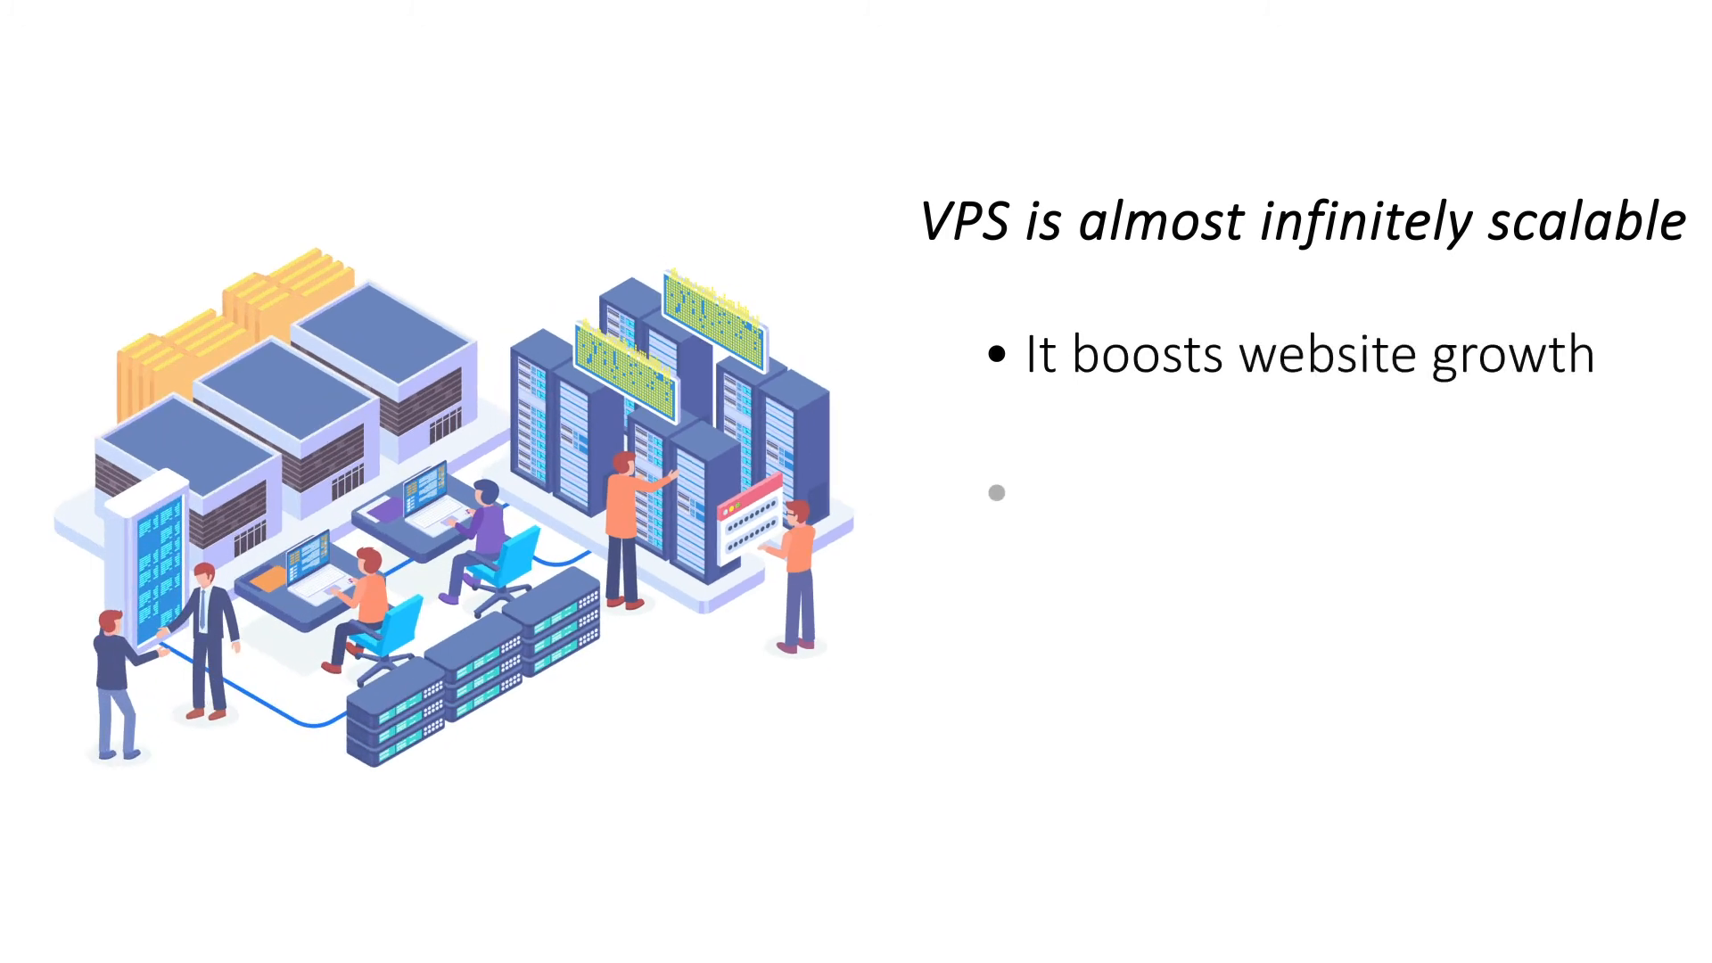
{"action": "type", "text": "Add resources to"}
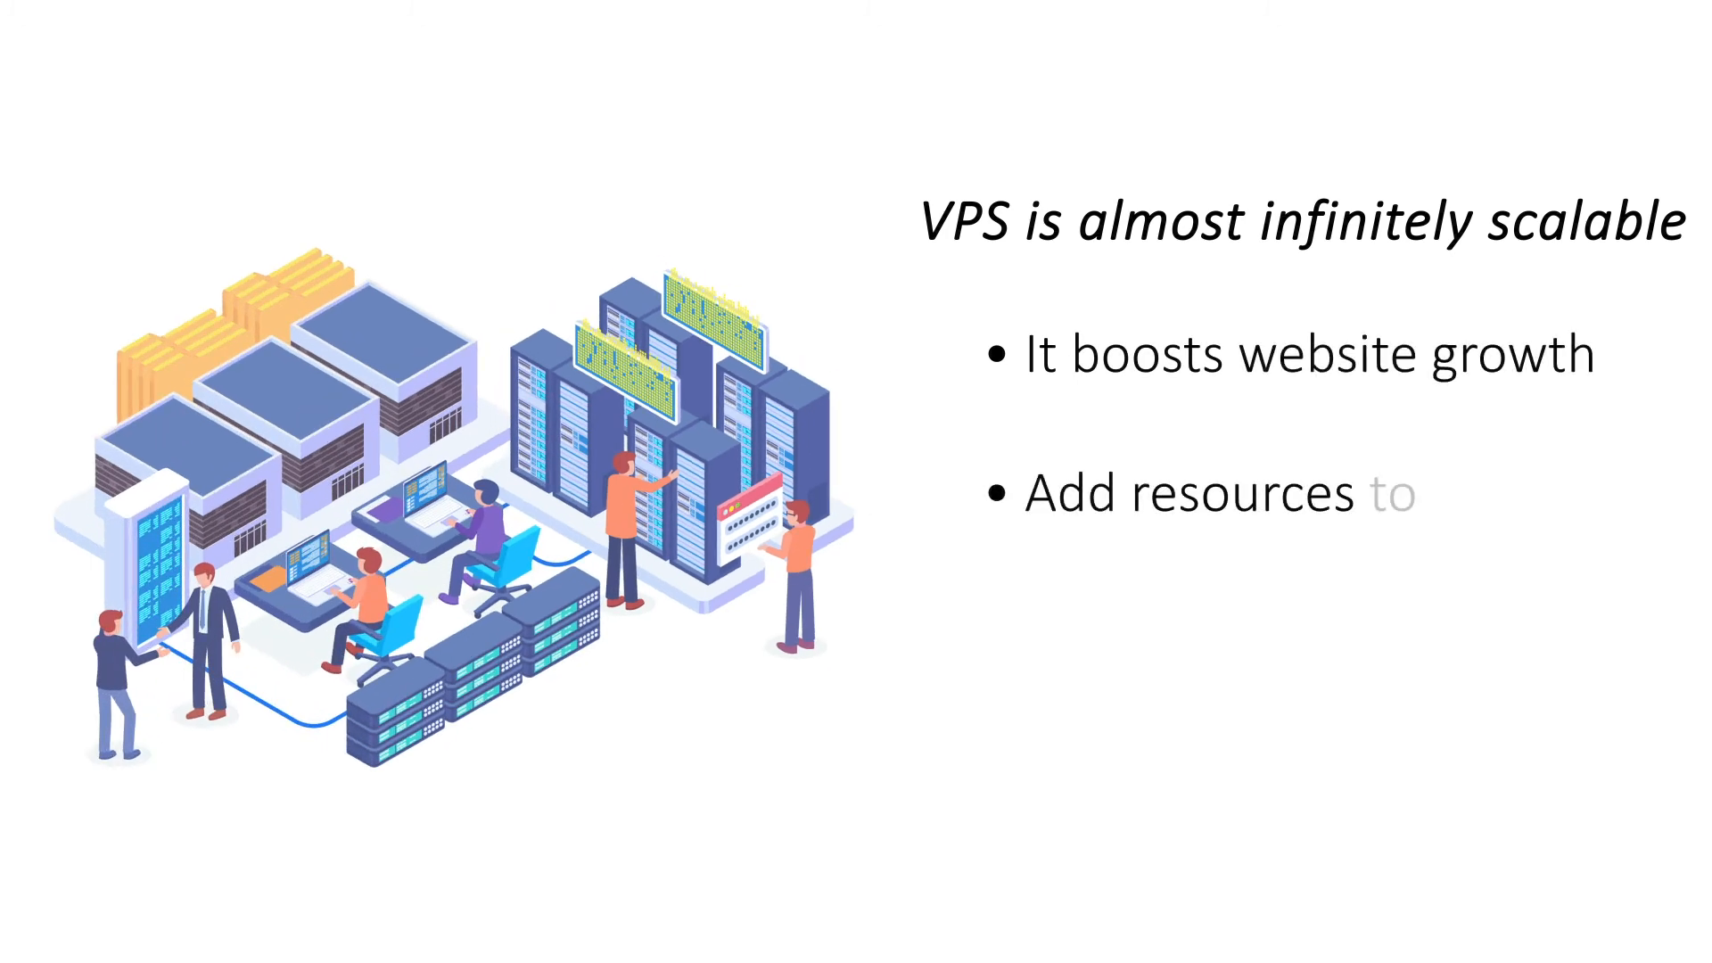
{"action": "type", "text": "handle traffic"}
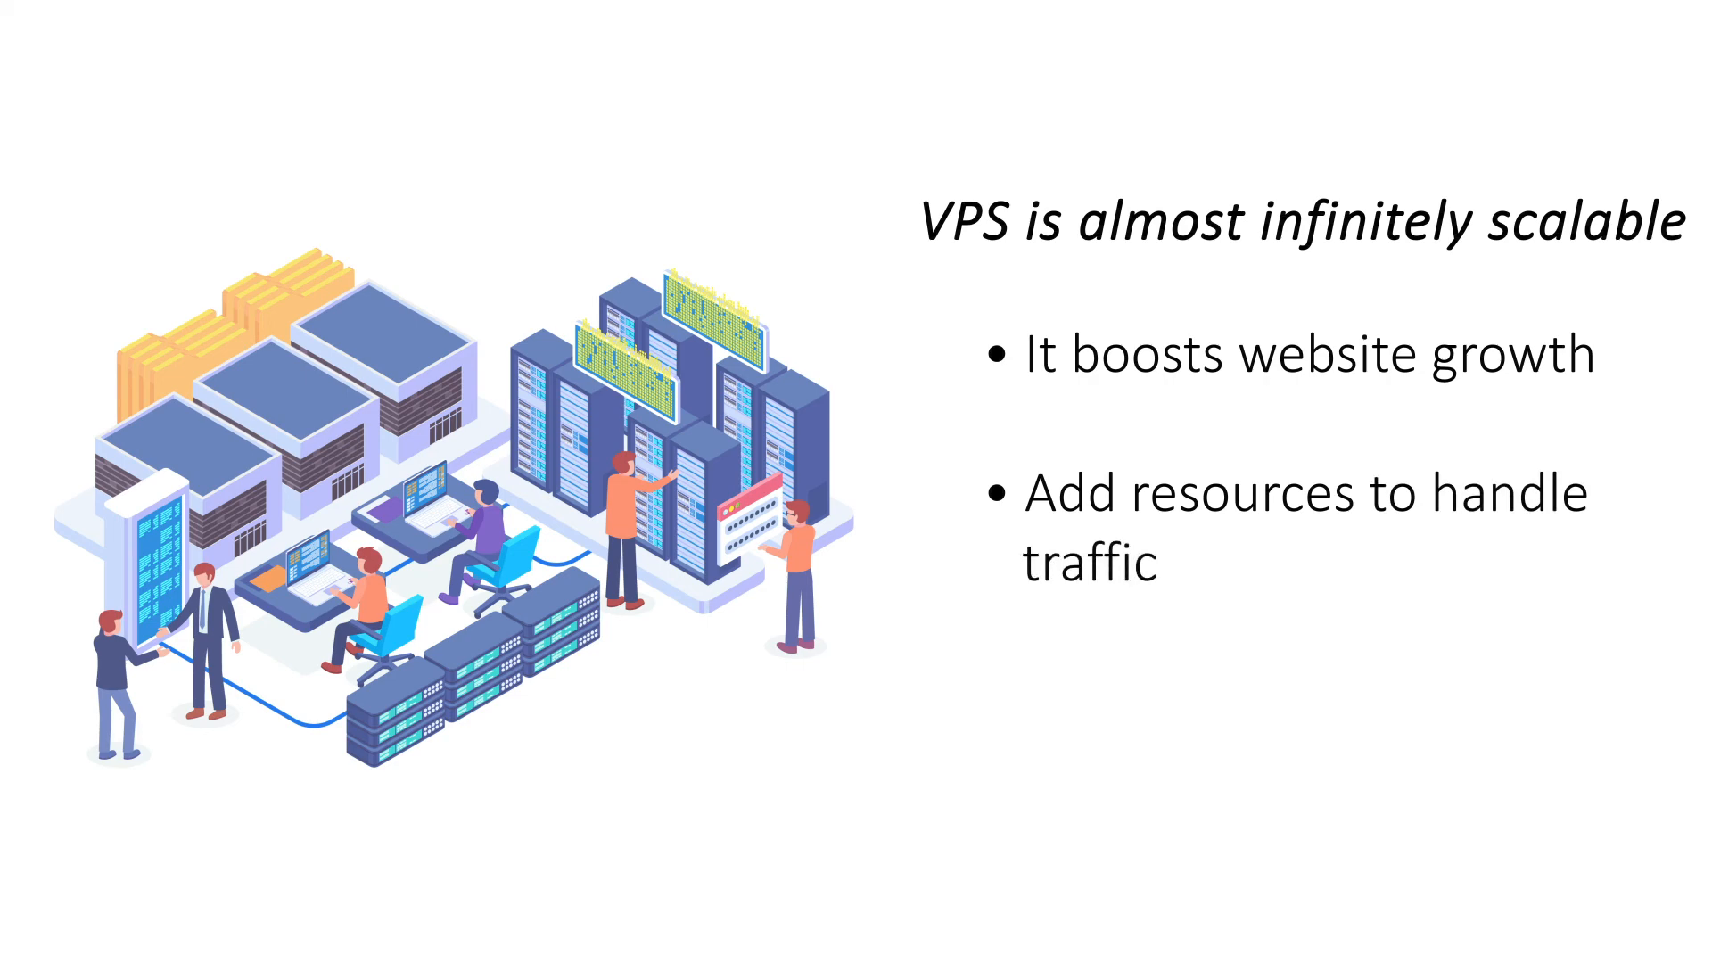